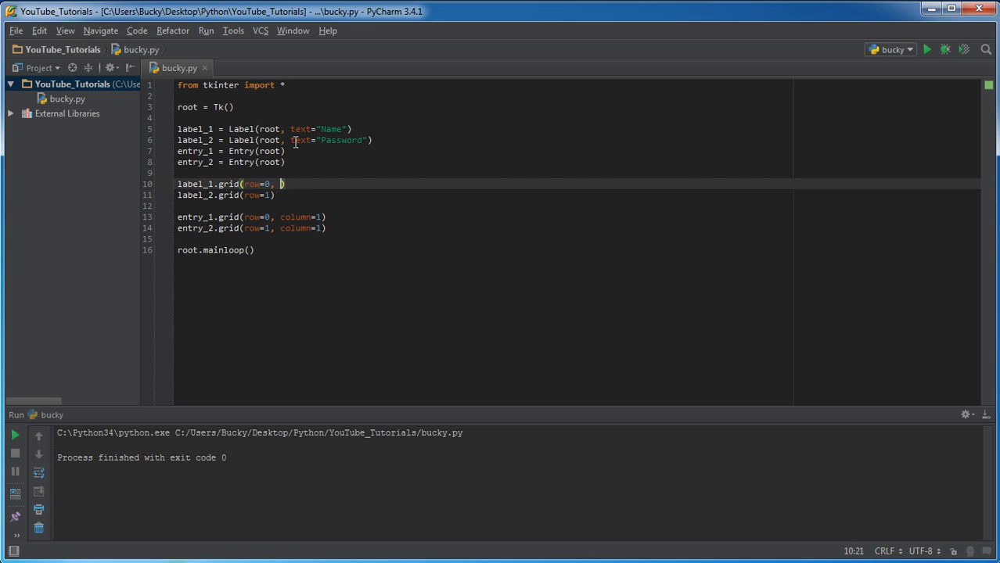
Add sticky=E to the grid calls for label_1 (row 0) and label_2 (row 1).
type("s")
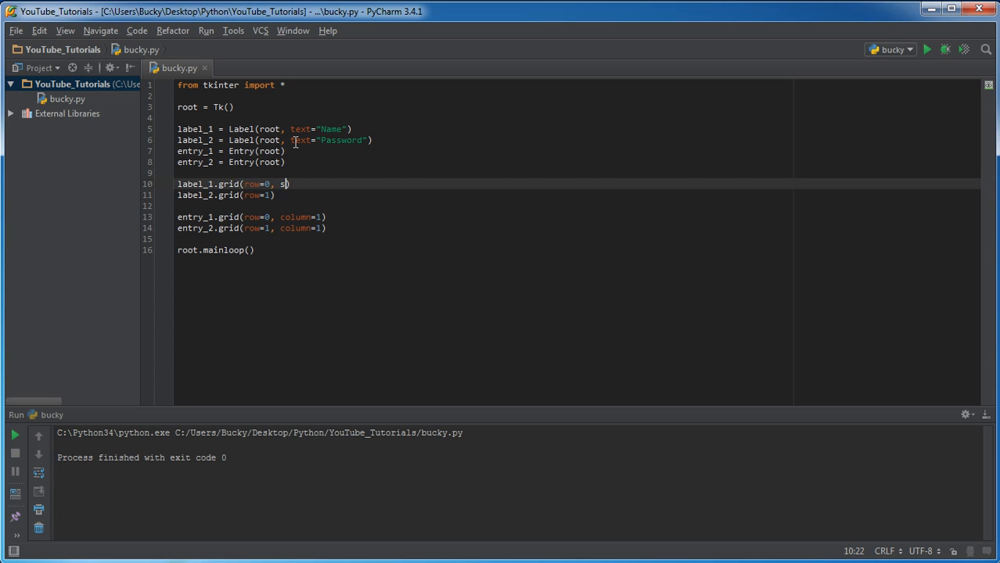
type("ticky")
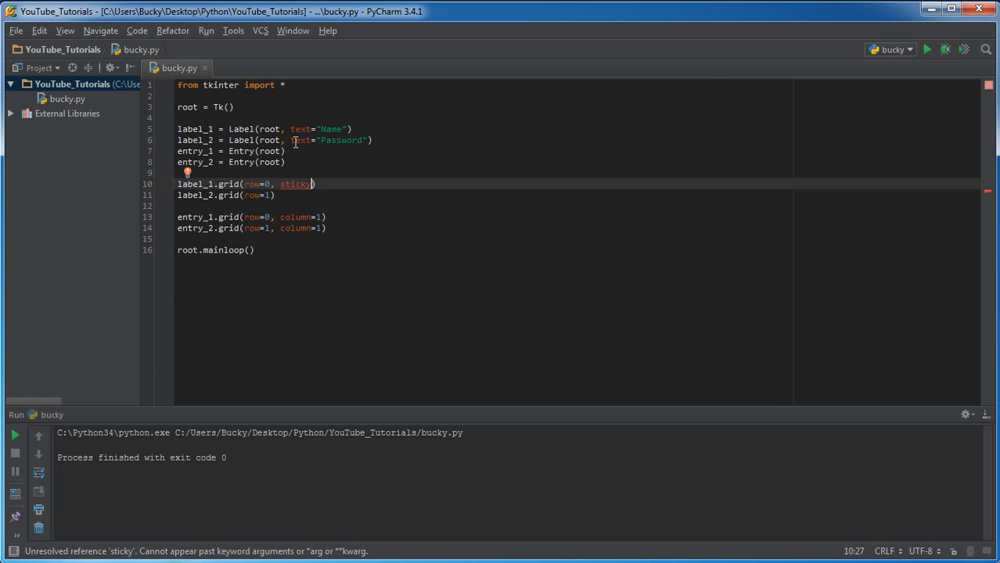
type("=")
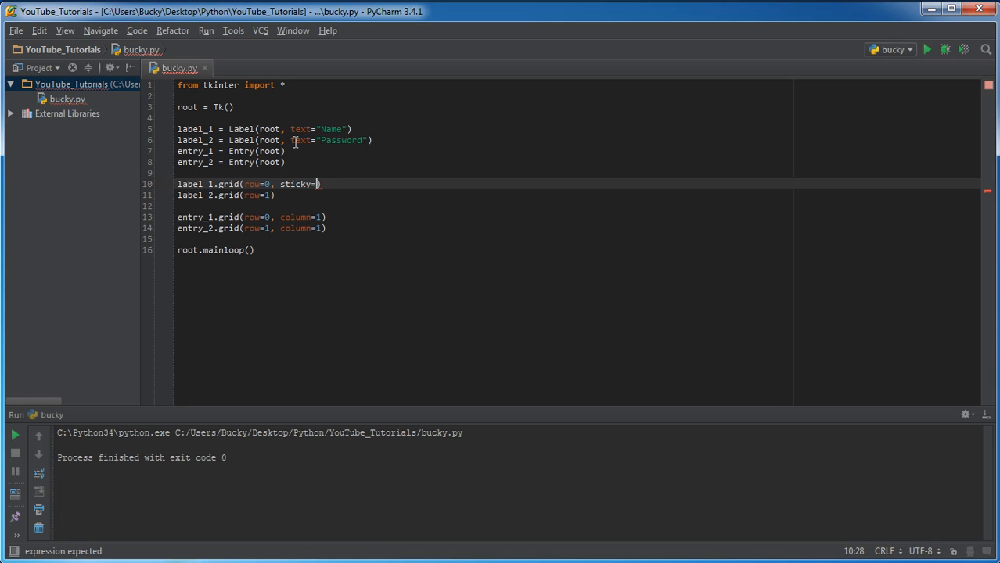
type("E")
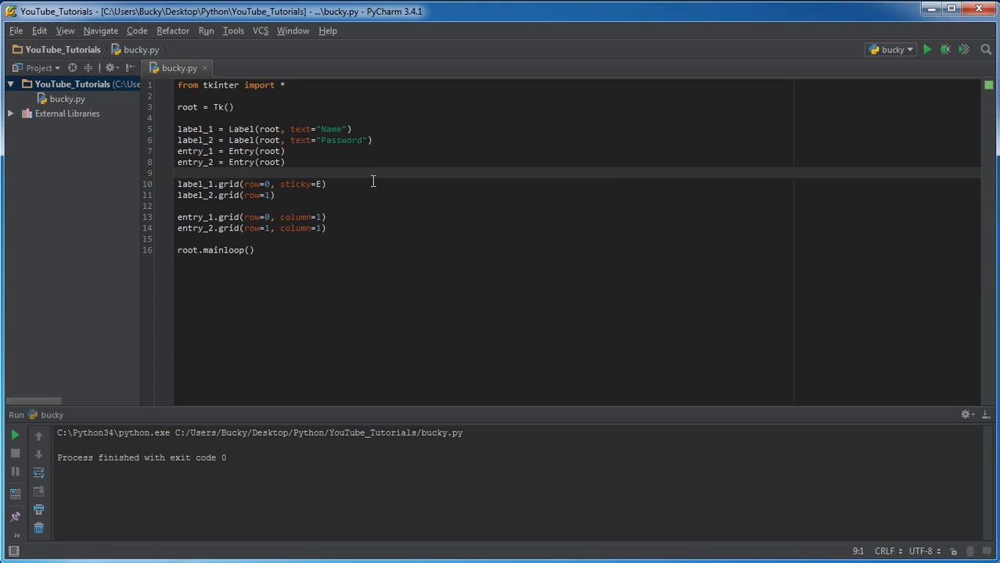
double_click(227, 184)
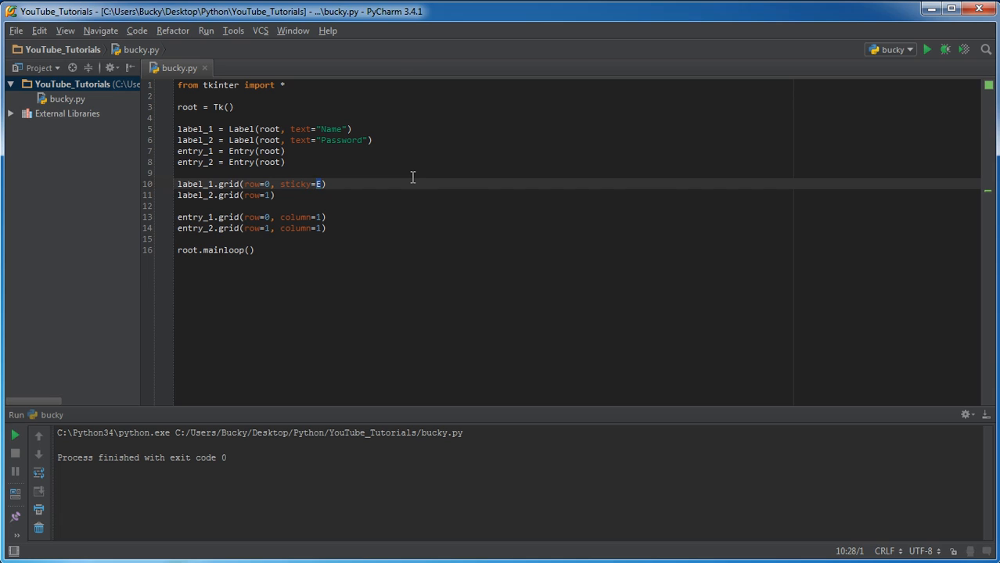
left_click(475, 95)
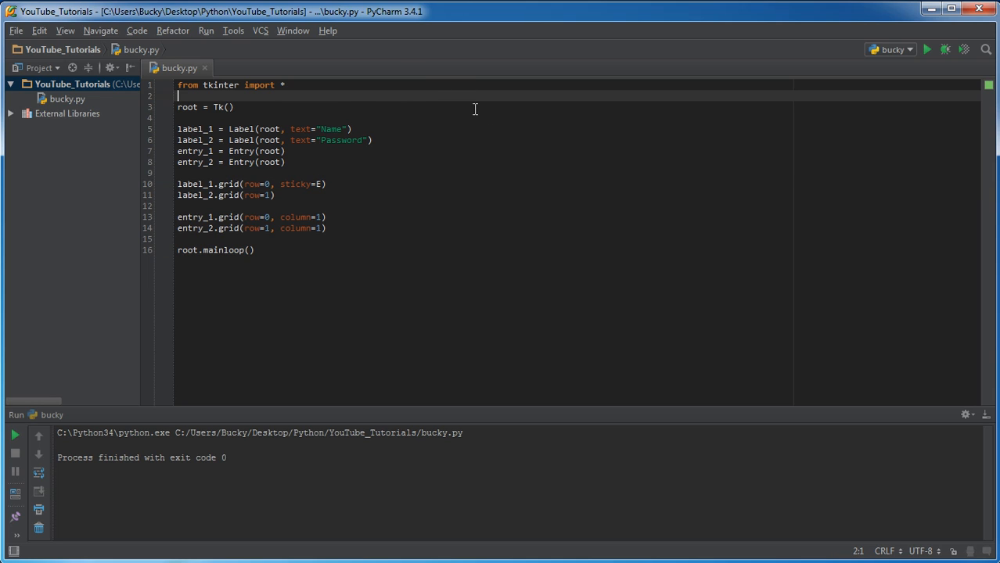
mouse_move(456, 355)
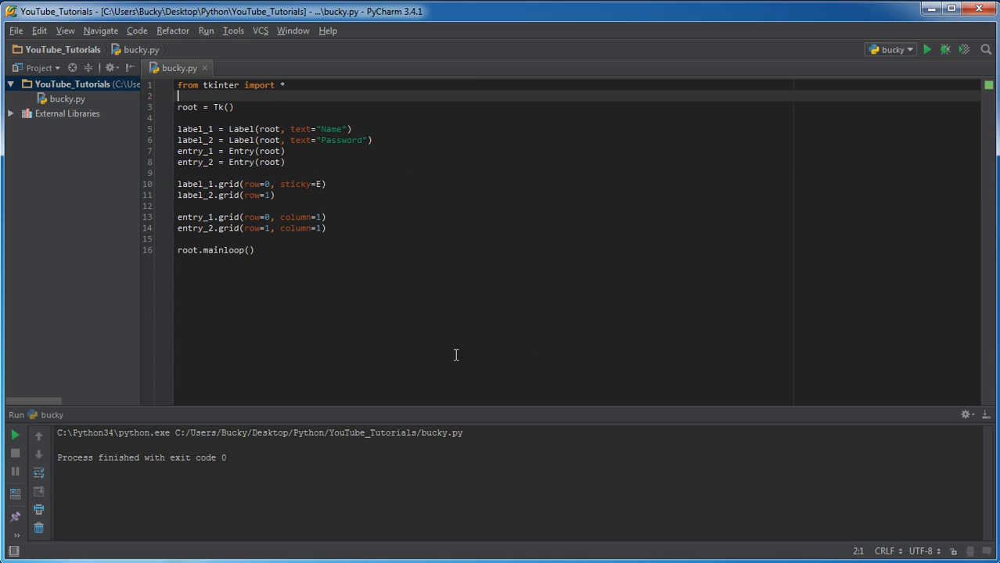
mouse_move(157, 213)
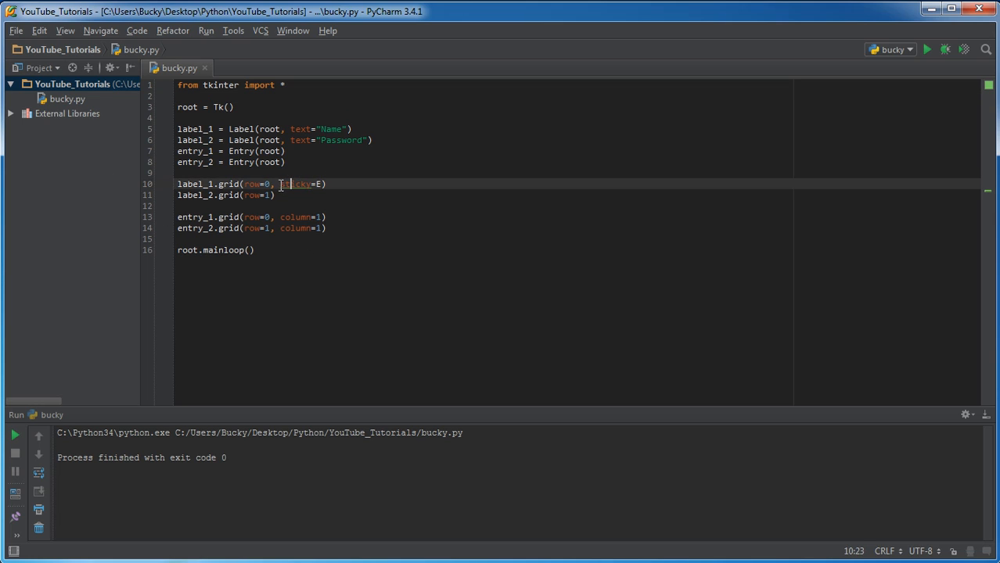
double_click(295, 184)
type(", sticky=E")
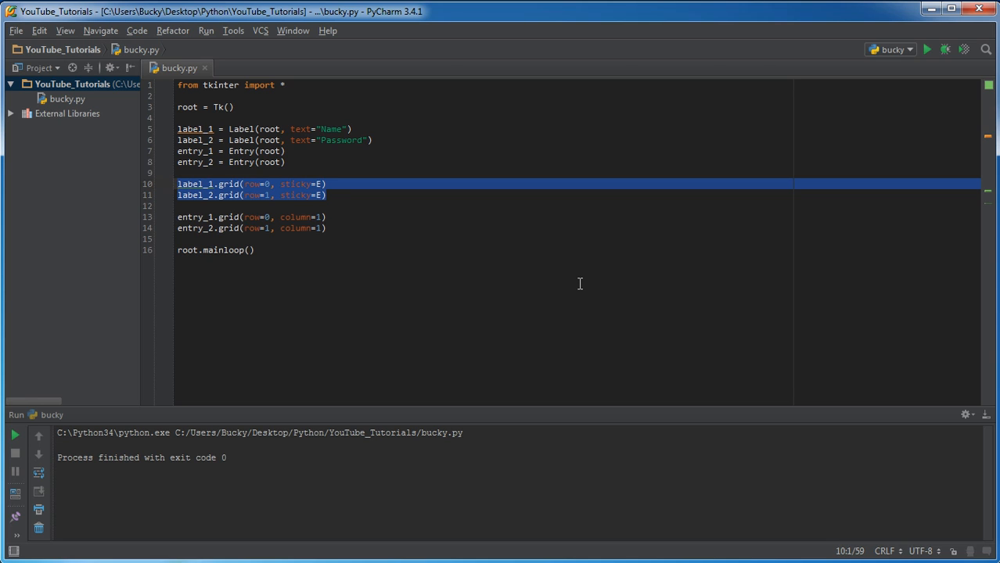
left_click(328, 228)
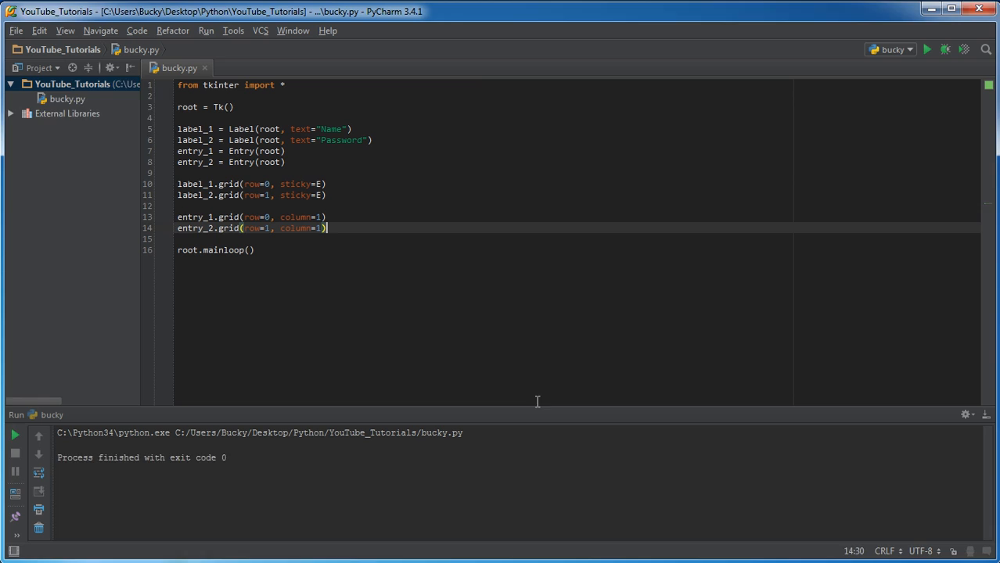
left_click(927, 49)
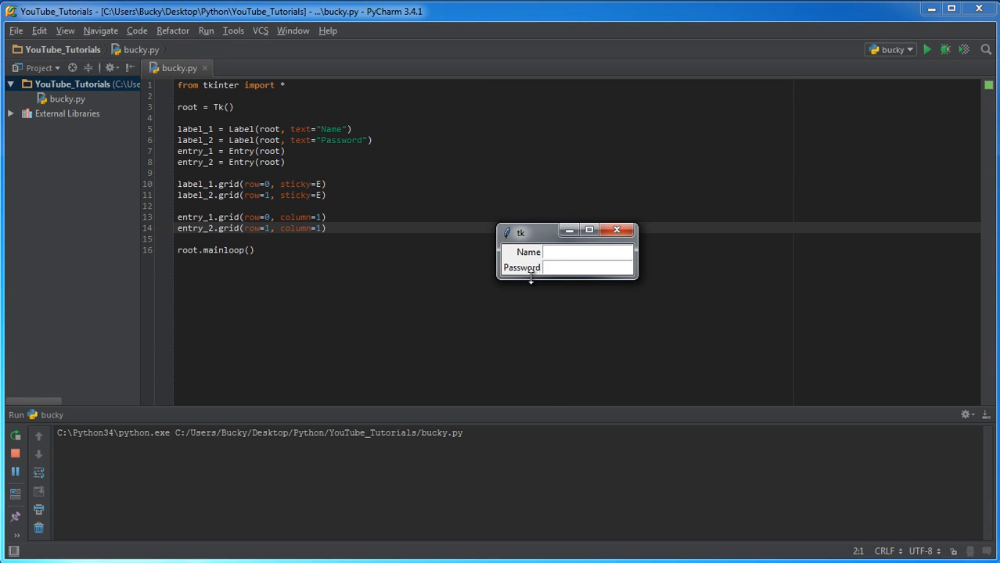
mouse_move(517, 276)
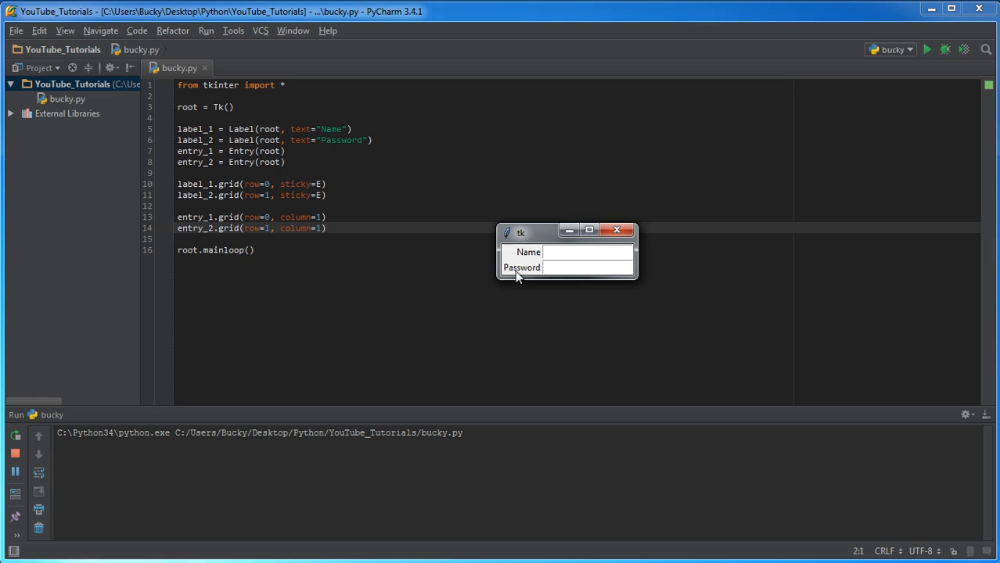
mouse_move(523, 282)
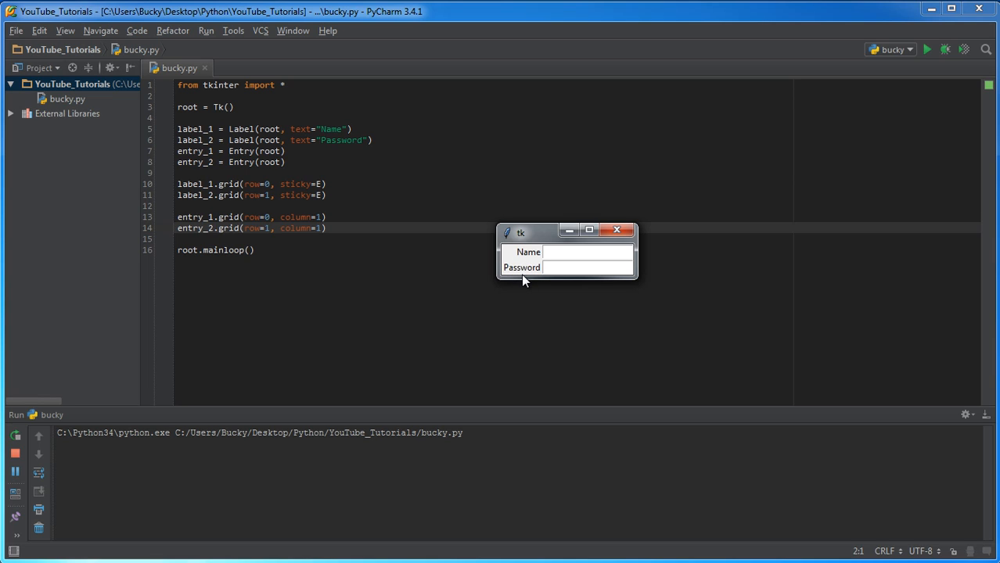
mouse_move(533, 276)
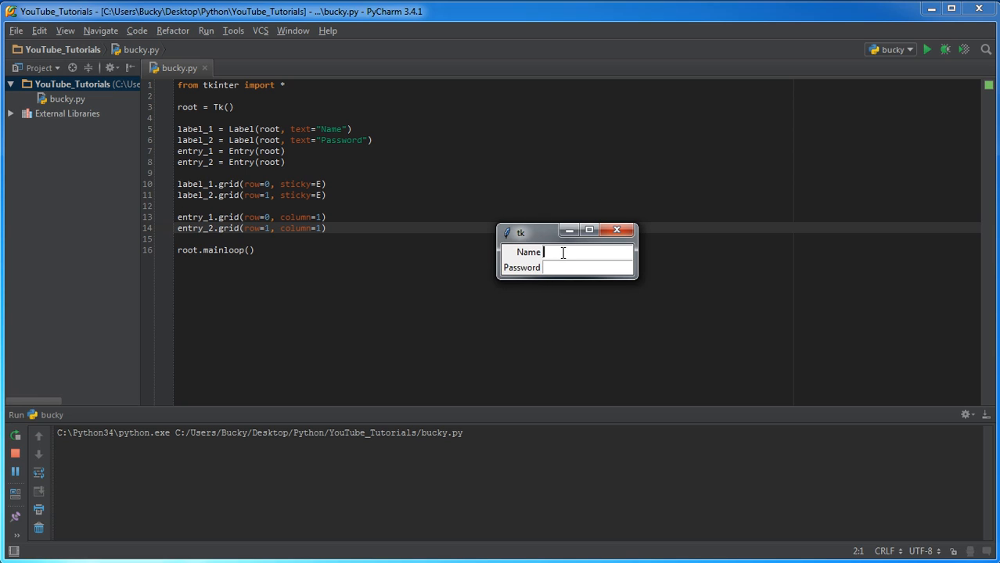
type("fdsfsds")
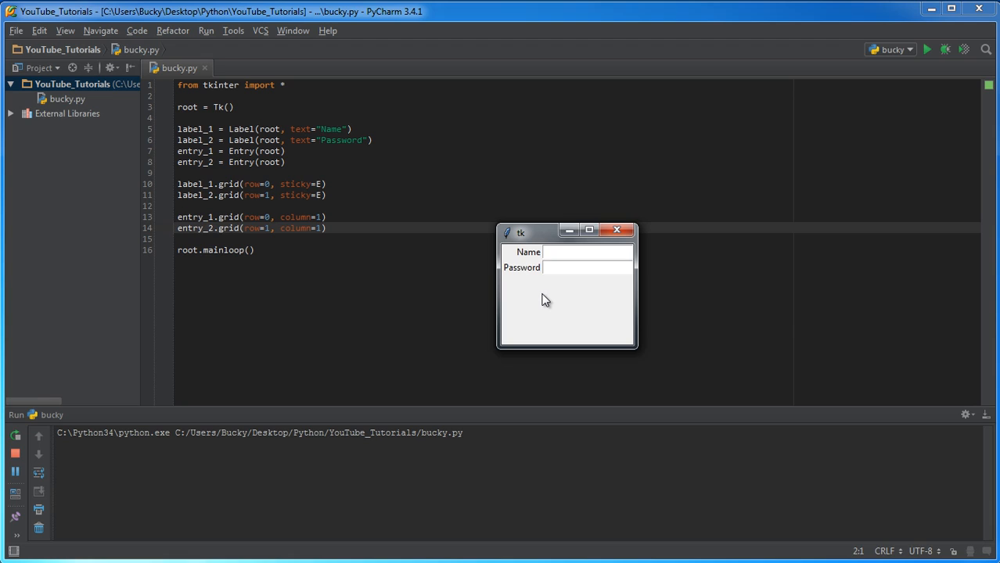
left_click(587, 252)
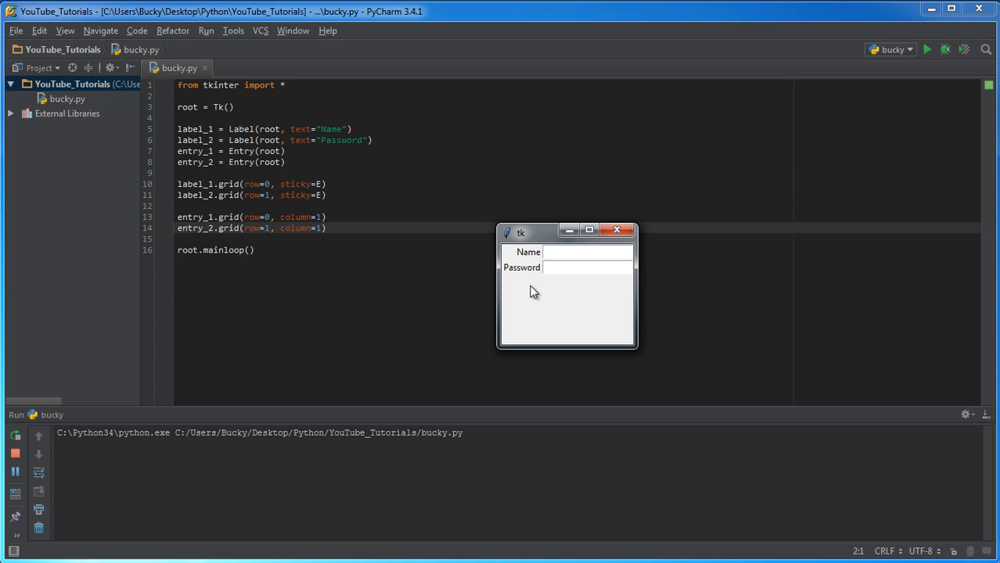
mouse_move(530, 282)
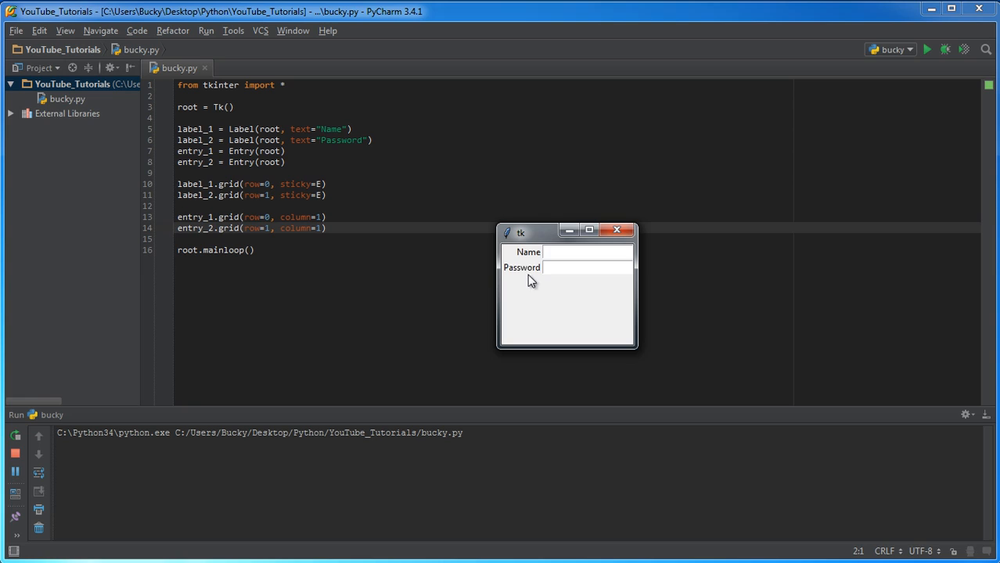
left_click(587, 251)
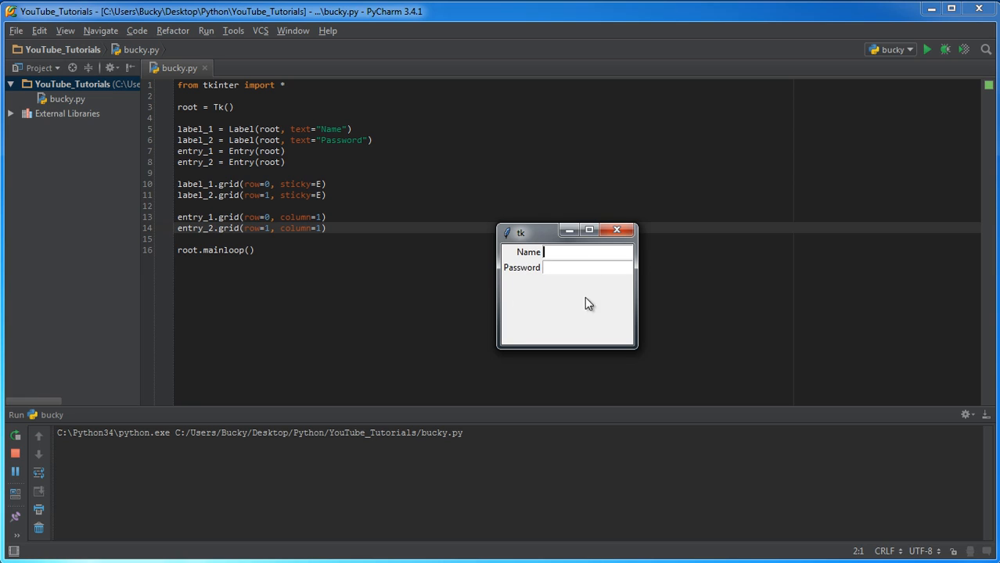
mouse_move(519, 290)
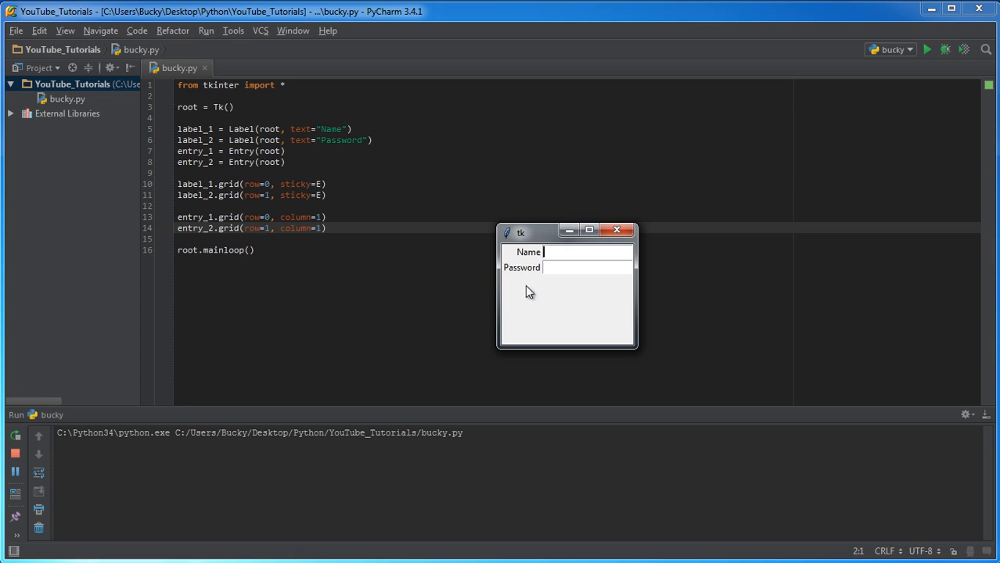
mouse_move(610, 303)
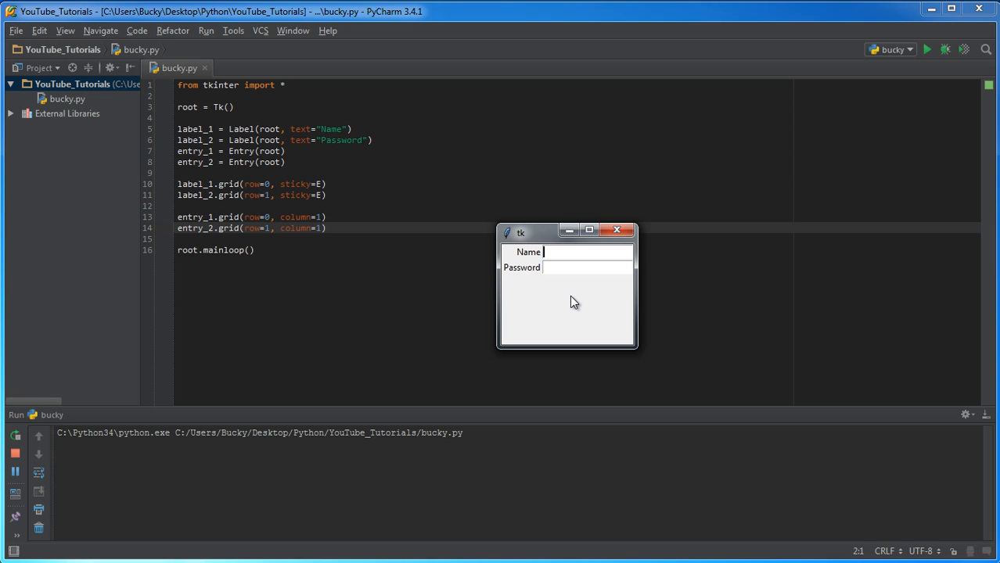
mouse_move(531, 289)
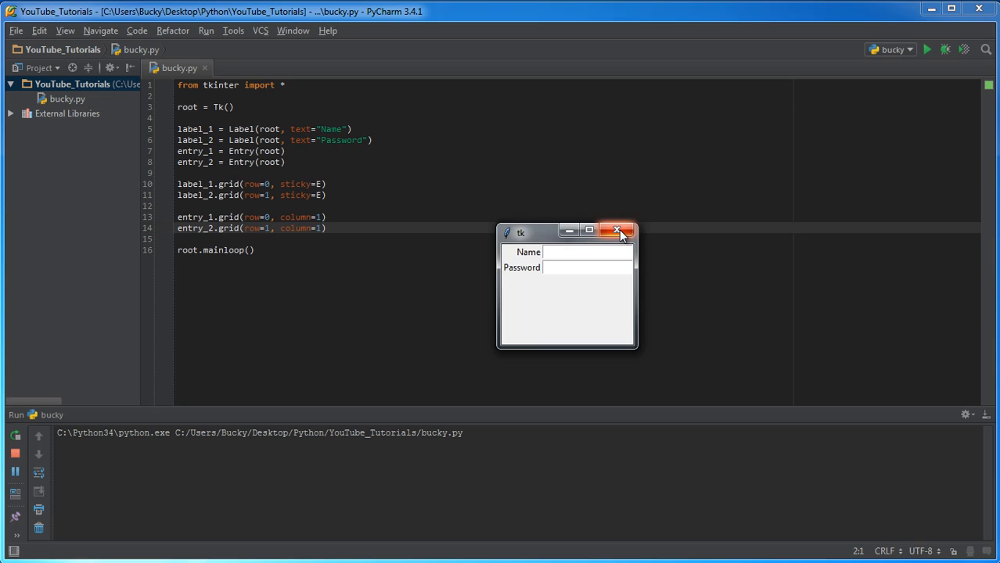
left_click(617, 230)
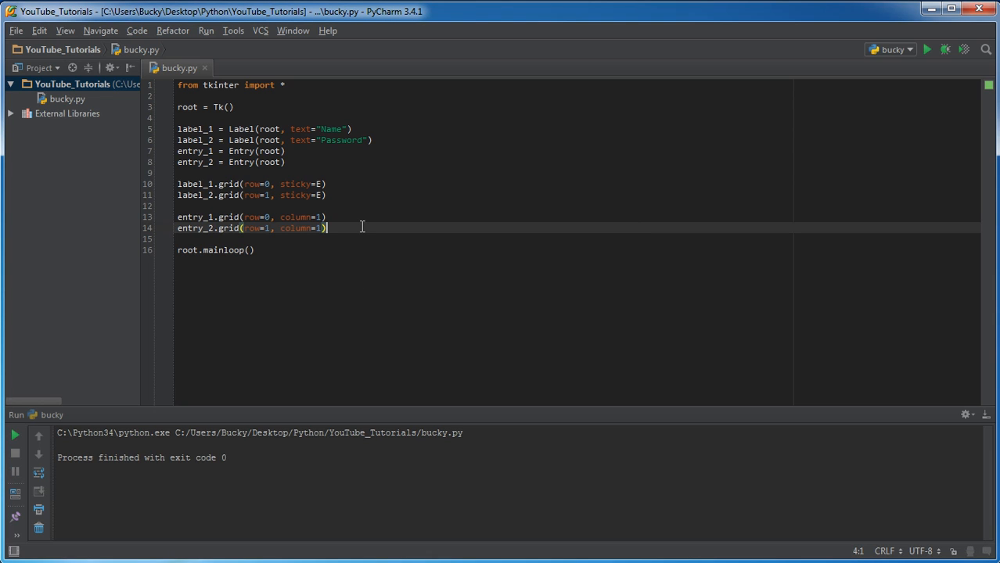
On new line 16, write c = Checkbutton(root, text="Keep me logged in").
key("enter")
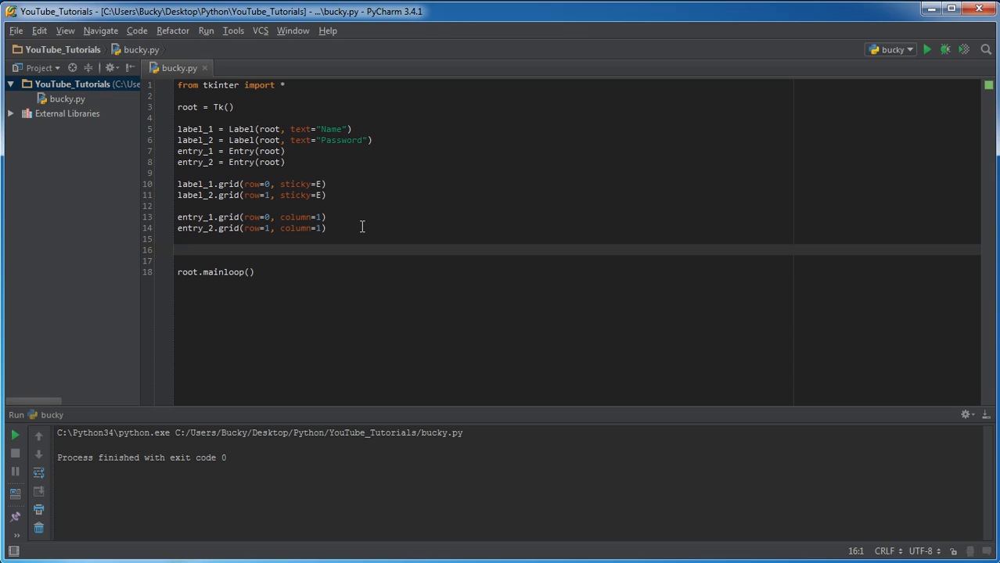
type("c =")
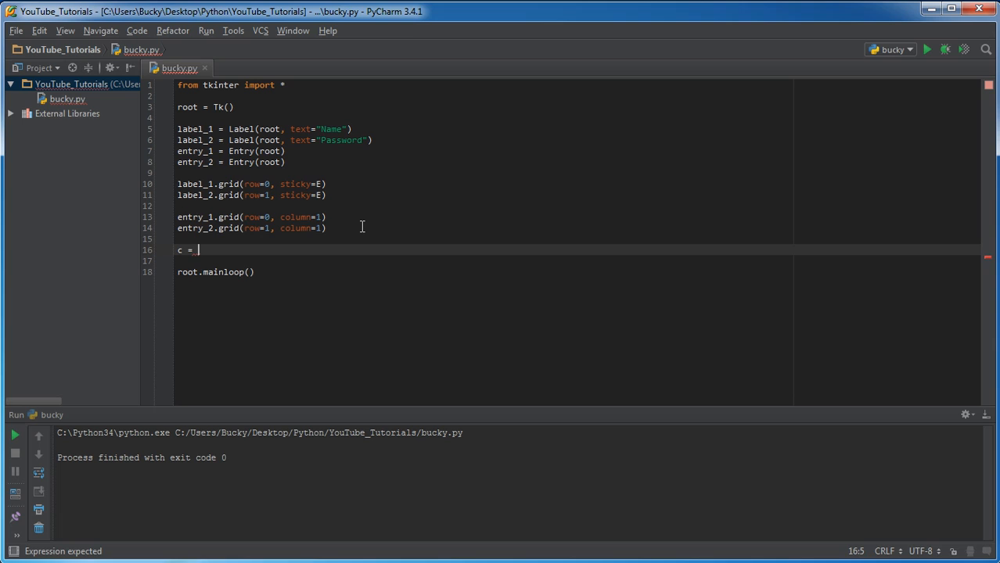
type("Che")
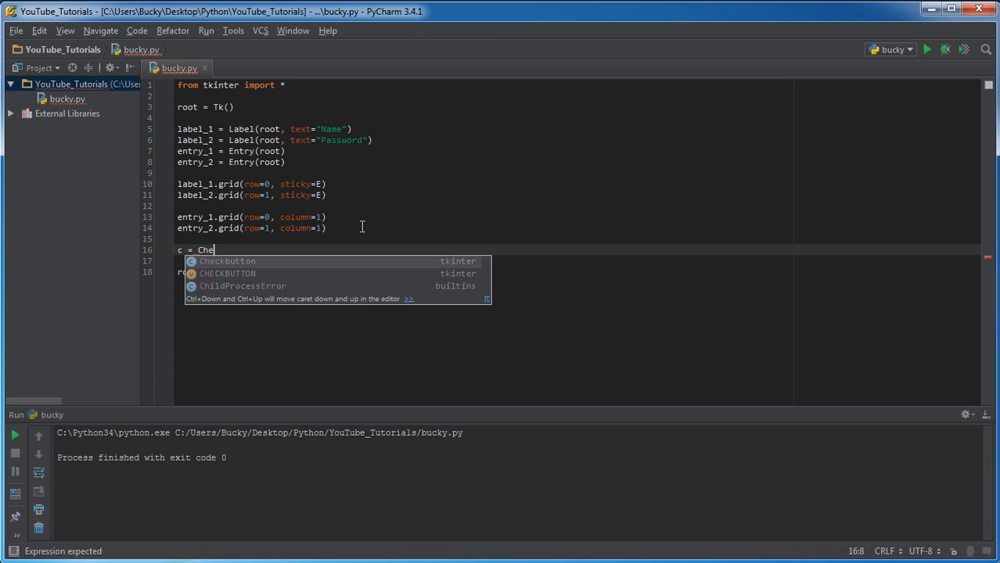
key("Tab")
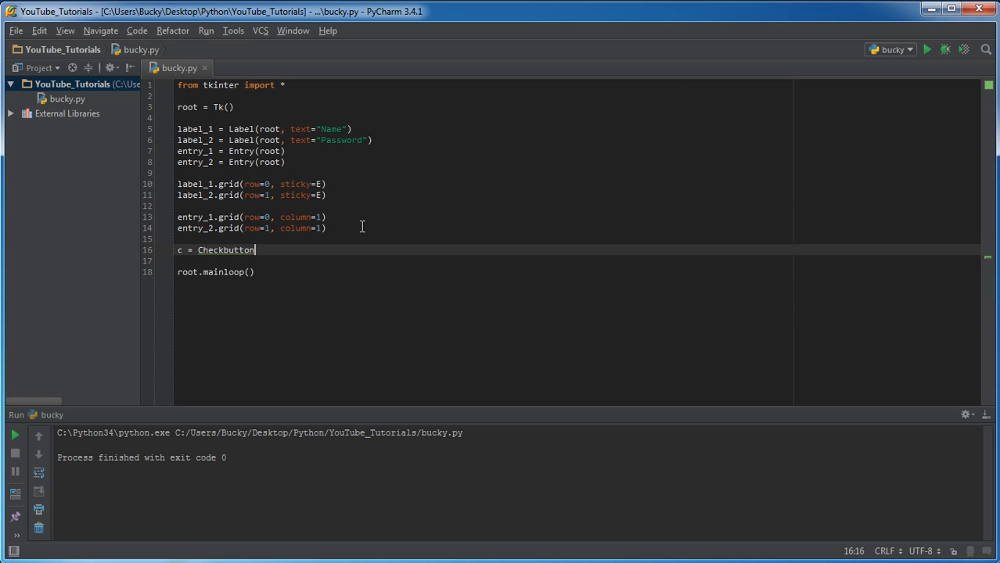
type("(r")
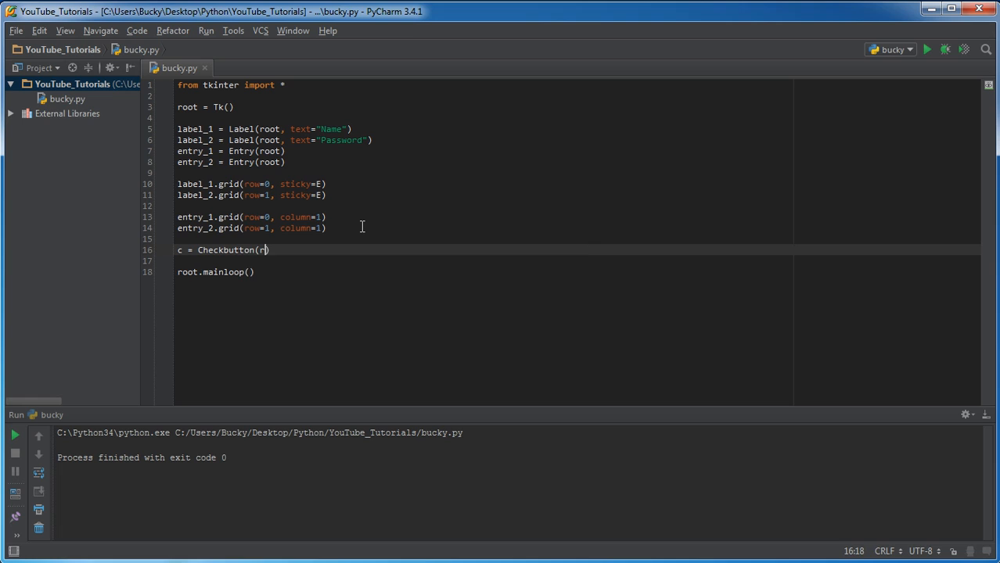
type("oot,")
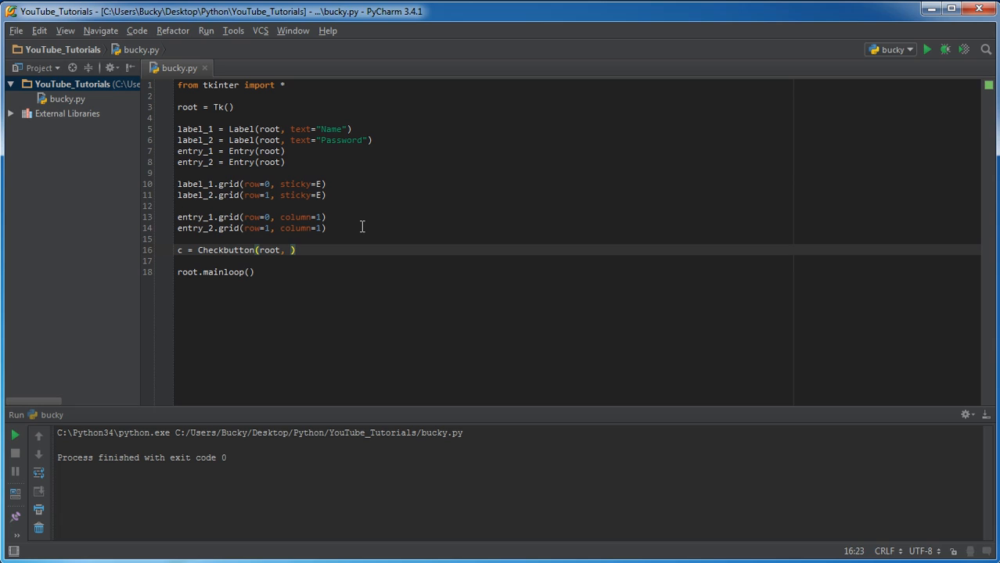
type("text=")
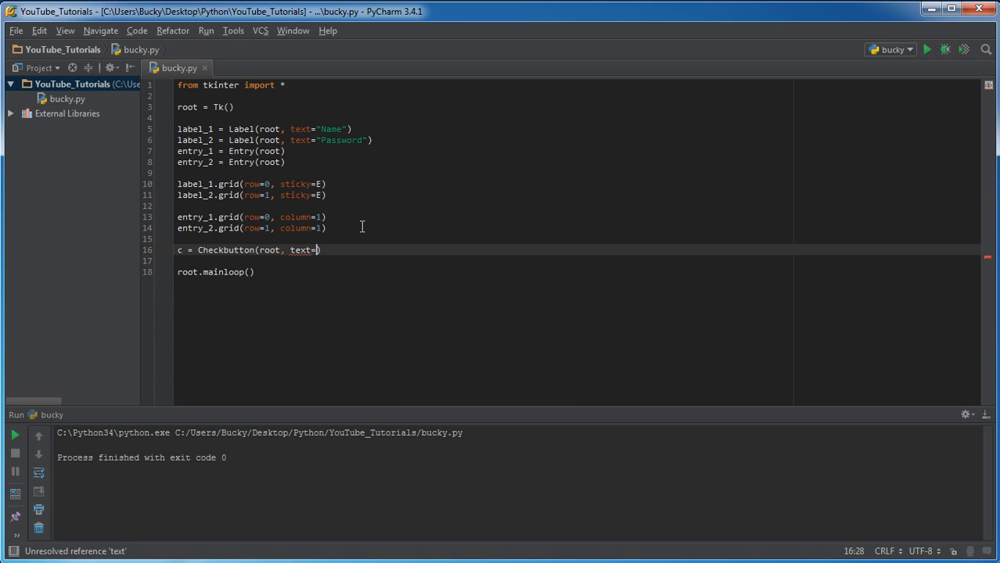
type("\"k")
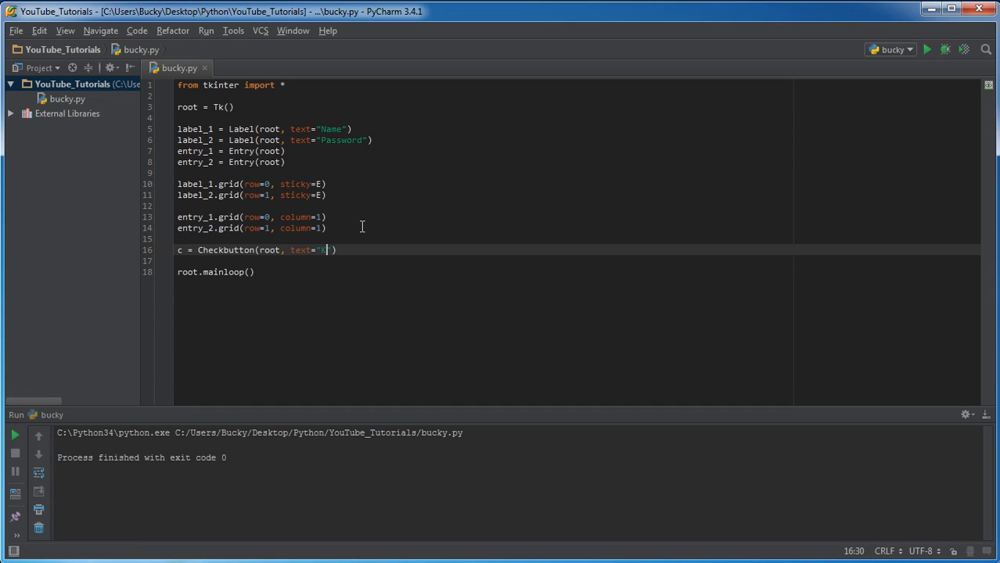
type("eep me logged in")
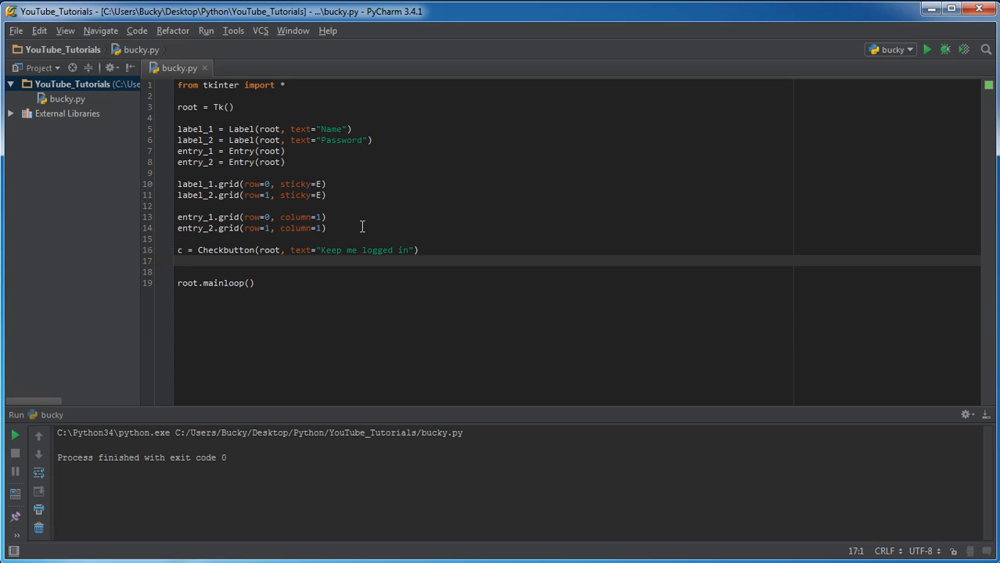
Add c.grid(columnspan=2) and bring up the running login window.
type("c")
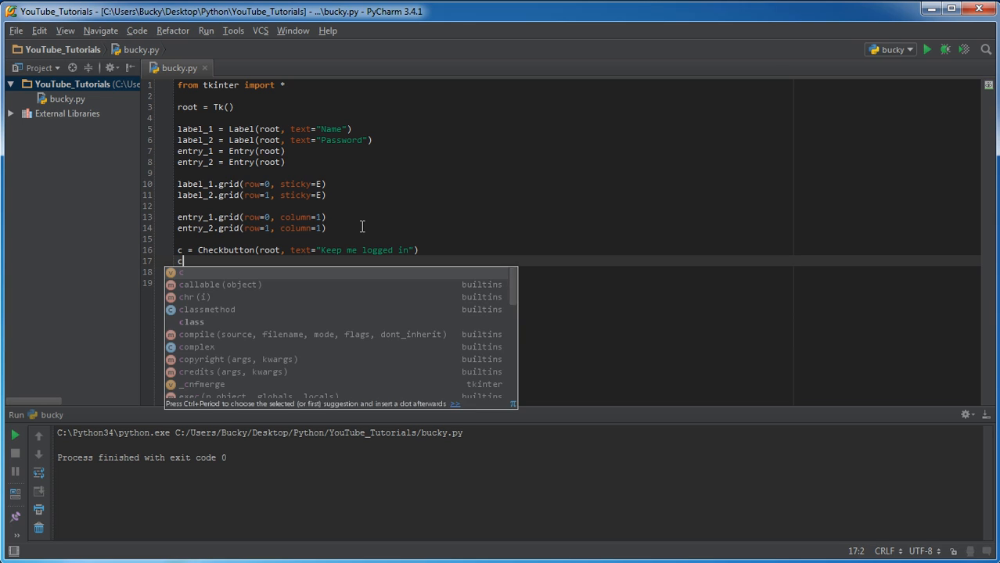
type(".grid")
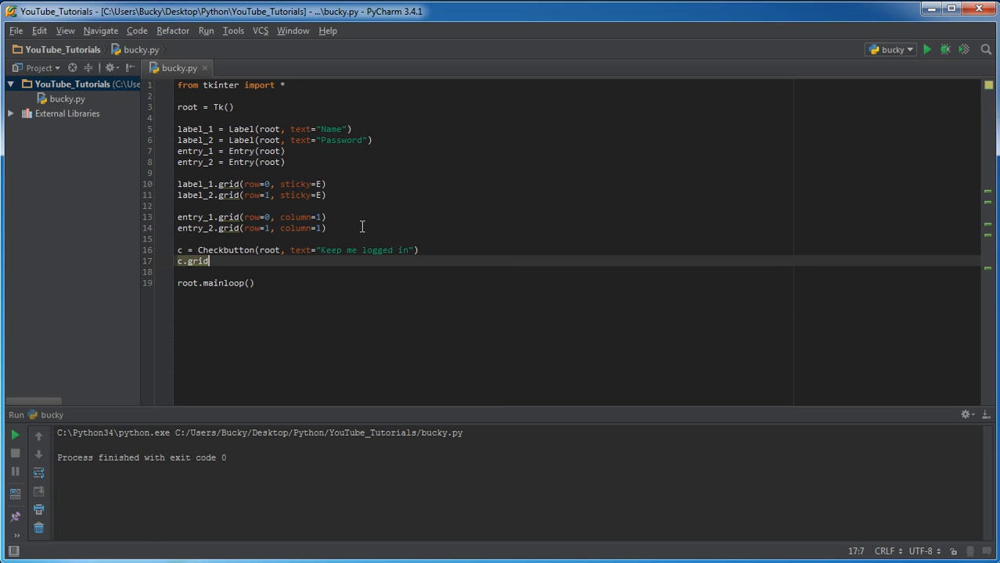
type("()")
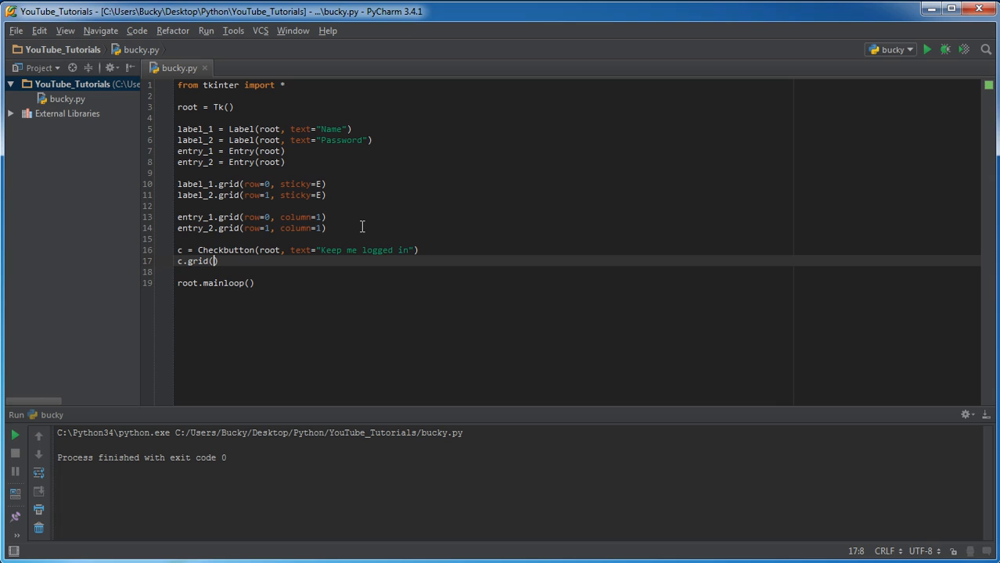
type("column")
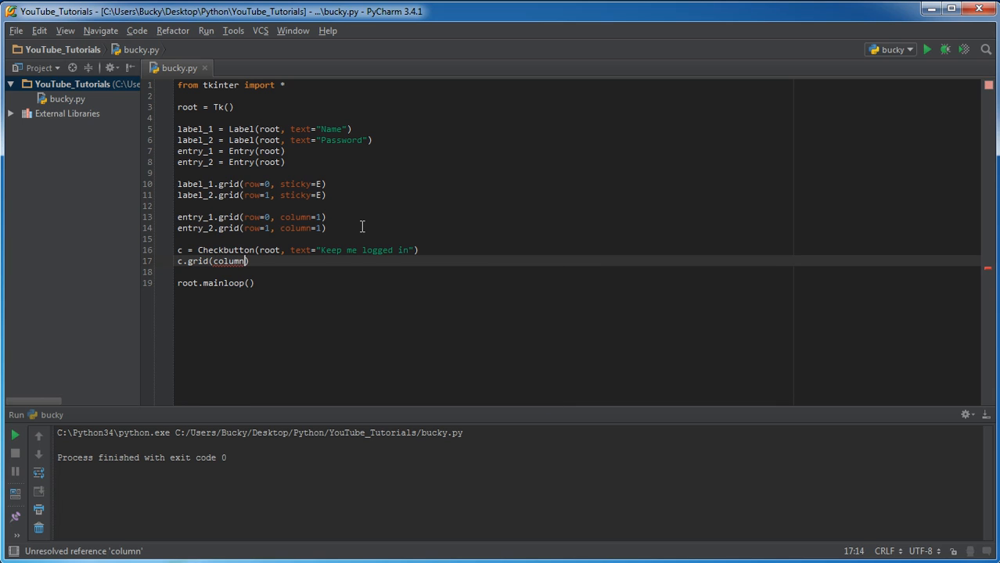
type("span=")
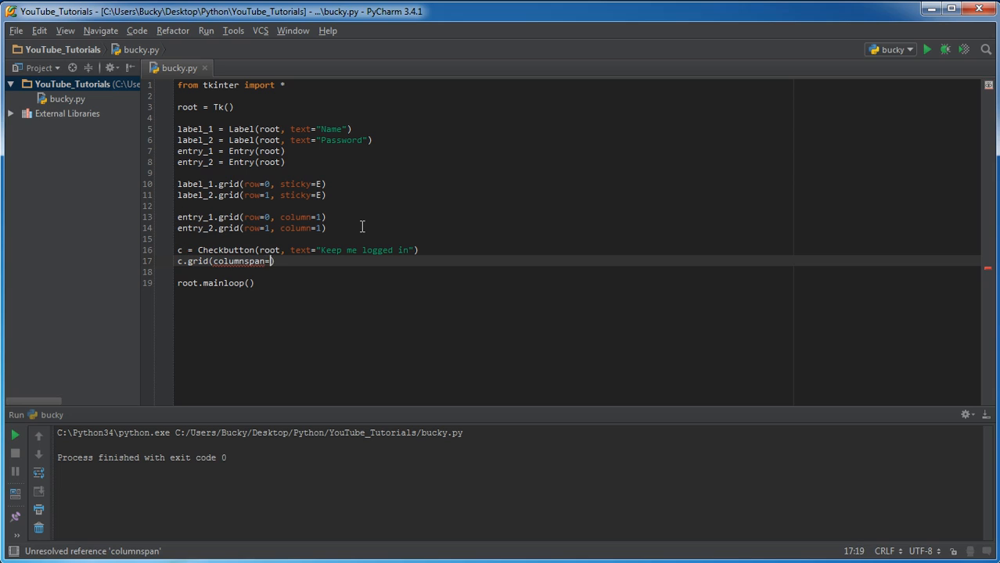
type("2")
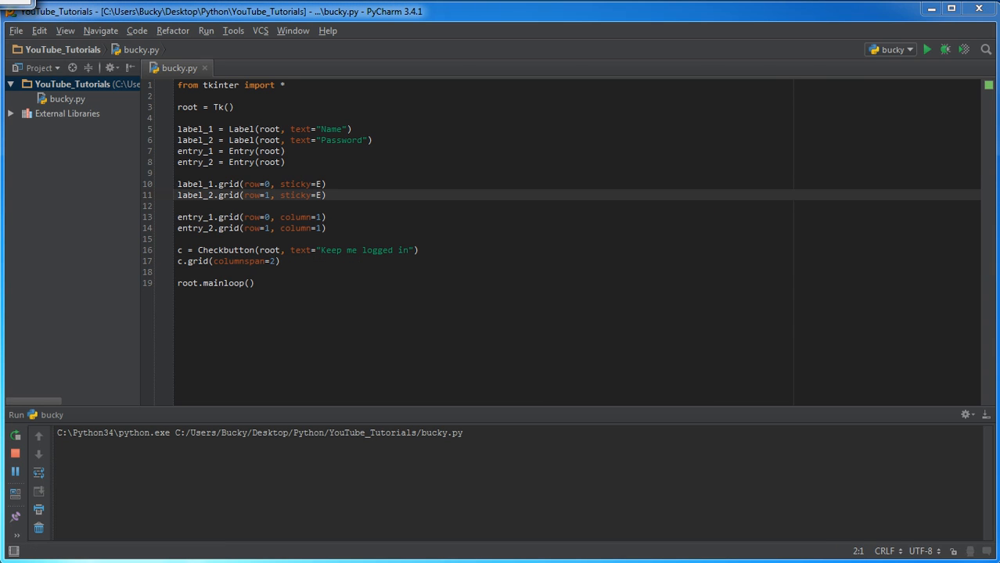
left_click(926, 49)
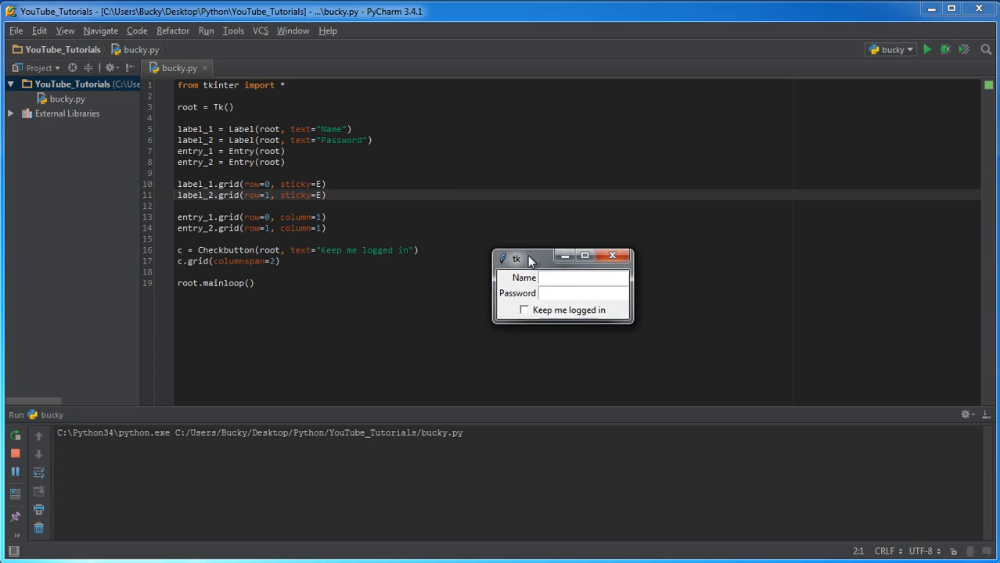
Move the login window, tick and untick 'Keep me logged in', then close it.
left_click_drag(530, 260, 540, 236)
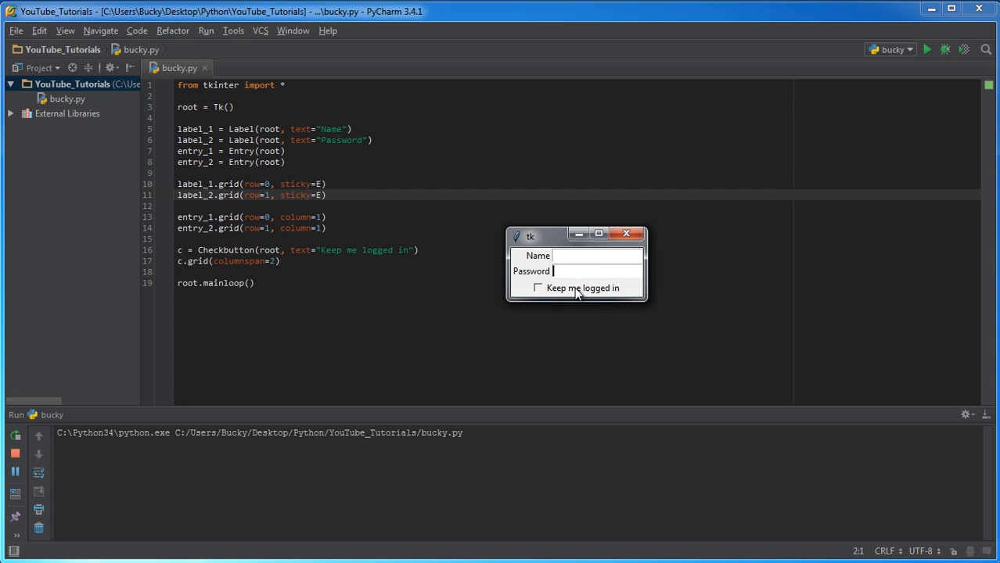
left_click(538, 288)
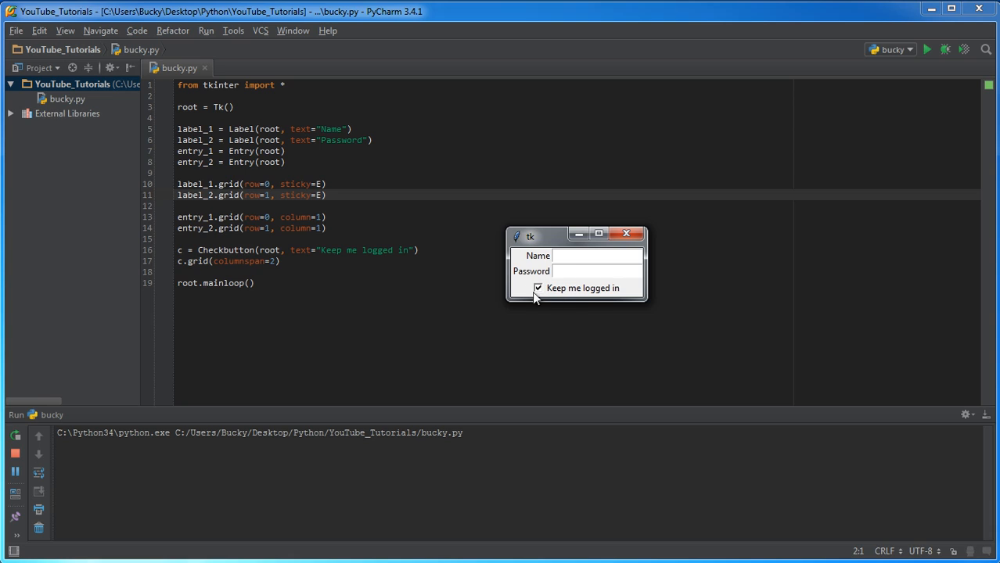
left_click(597, 271)
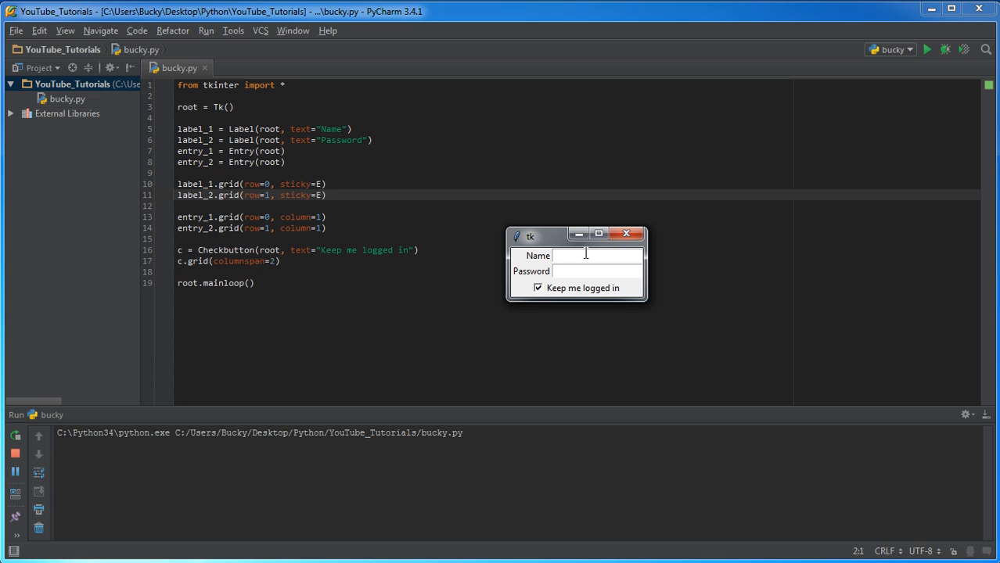
left_click(538, 288)
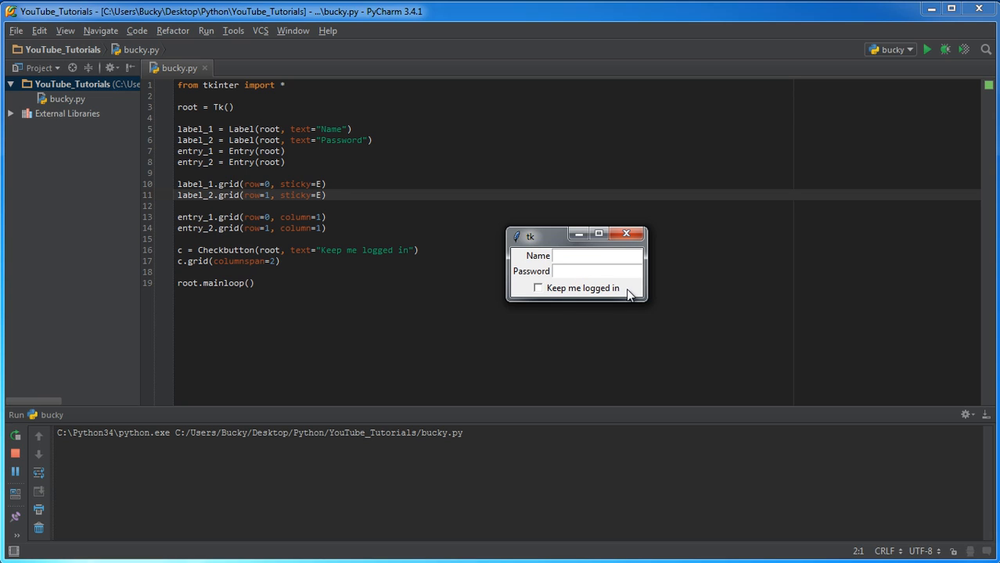
mouse_move(626, 293)
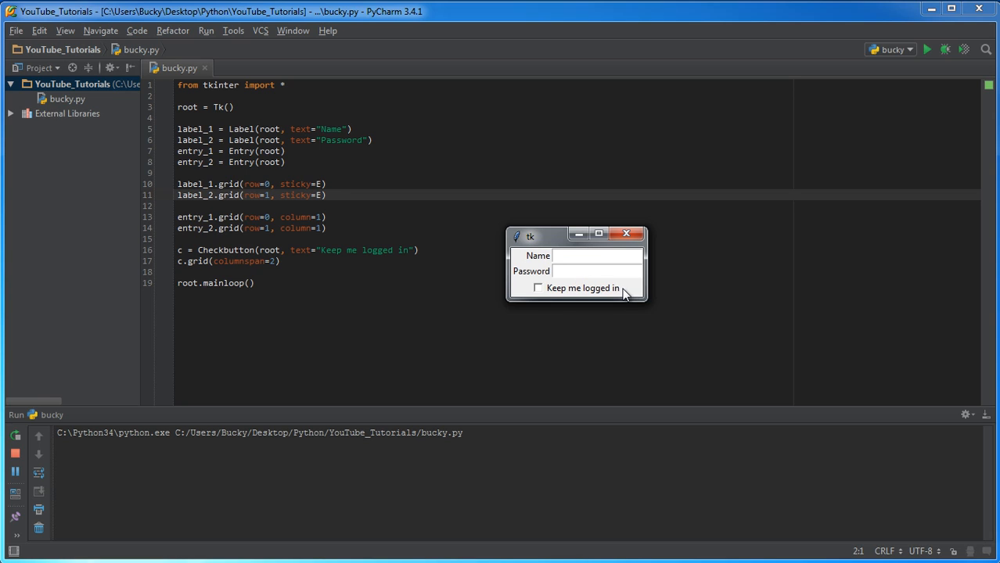
left_click(626, 233)
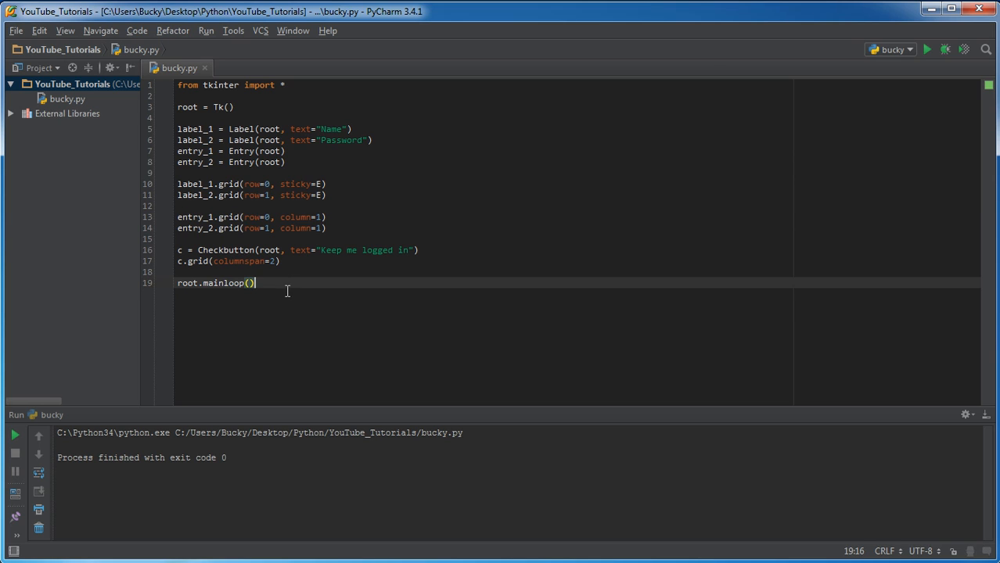
left_click(420, 249)
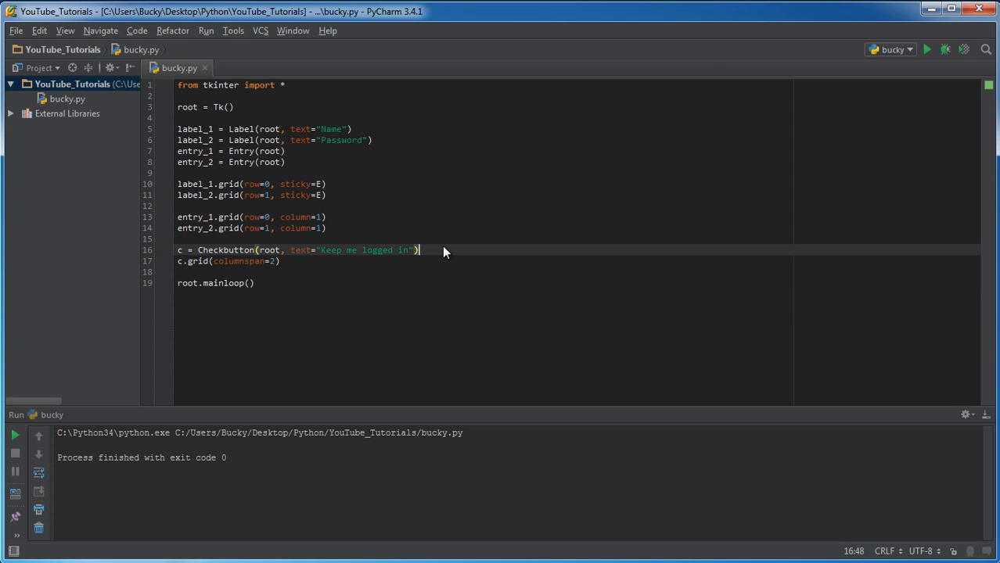